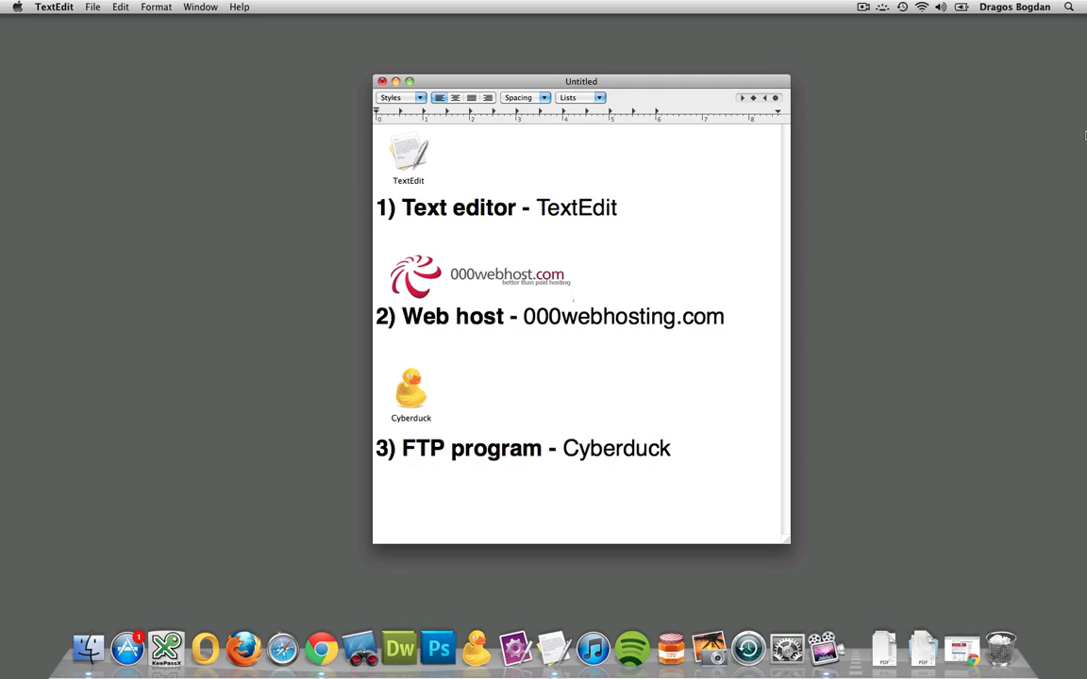
Step: Work through the TextEdit overview of a text editor, free web host and FTP client
left_click(376, 502)
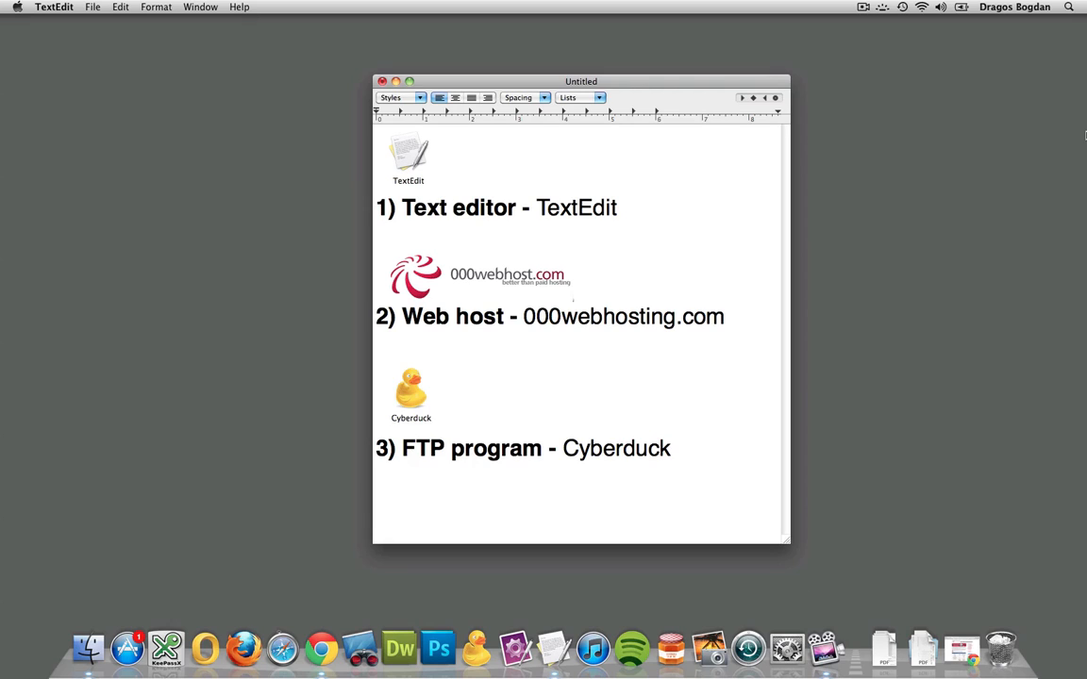
left_click(376, 500)
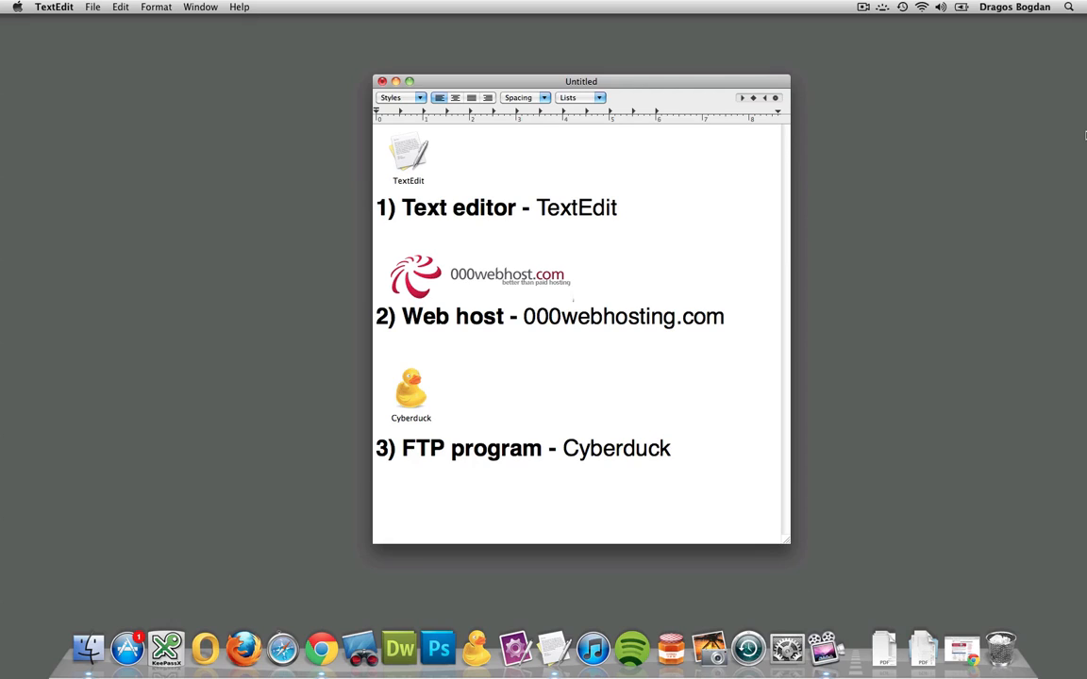
left_click(376, 502)
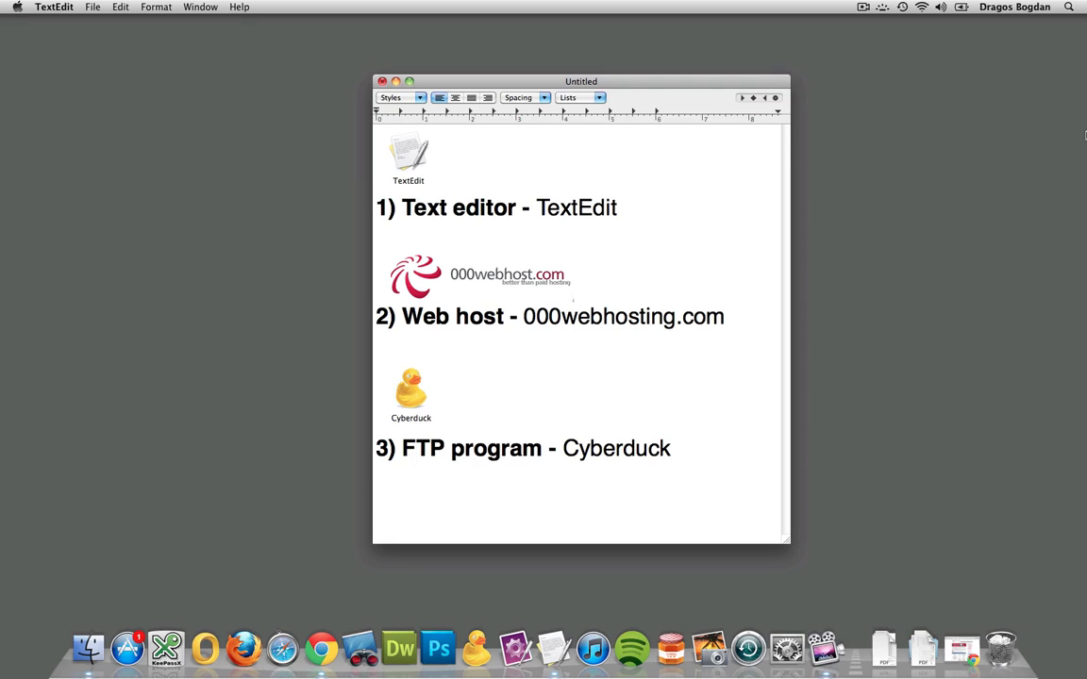
mouse_move(1030, 107)
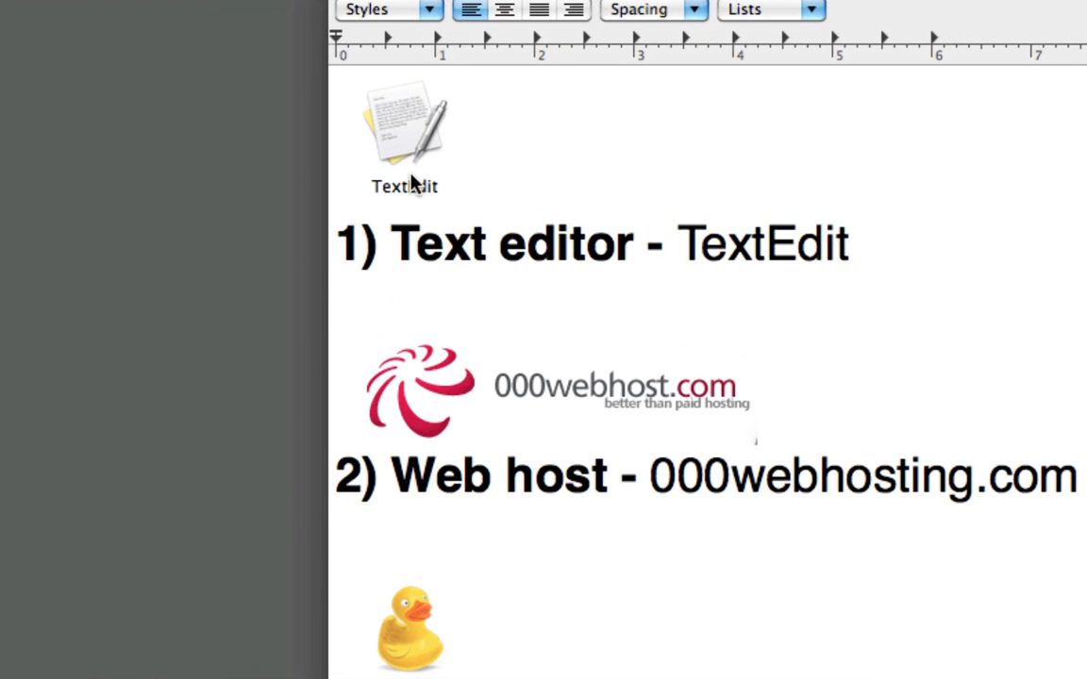
mouse_move(415, 264)
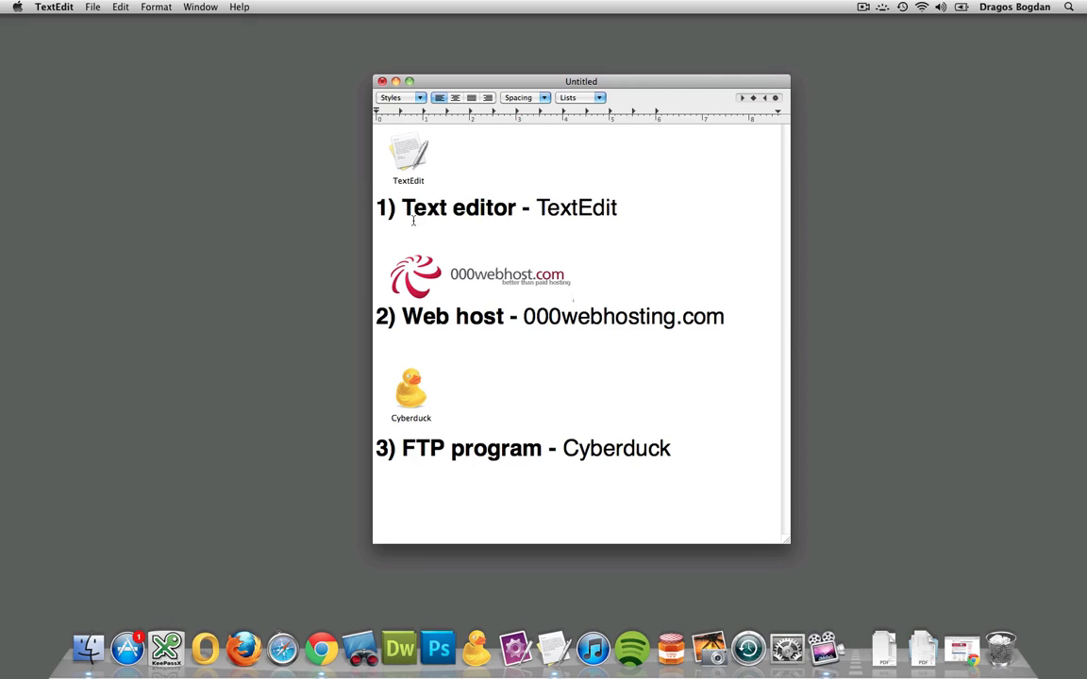
left_click(377, 502)
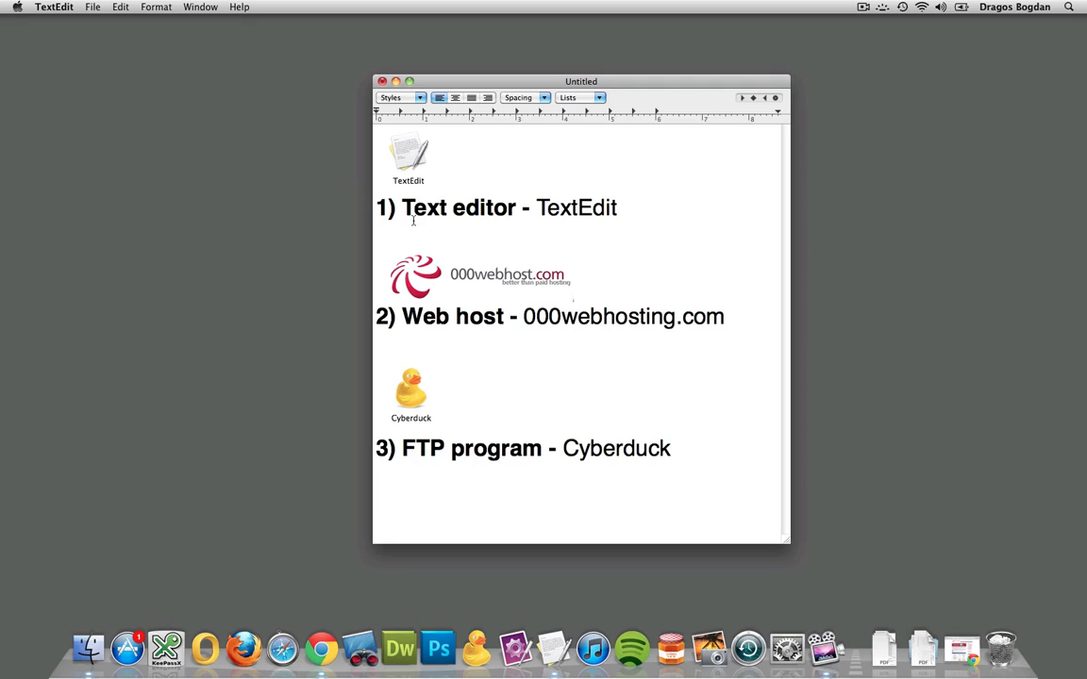
left_click(377, 502)
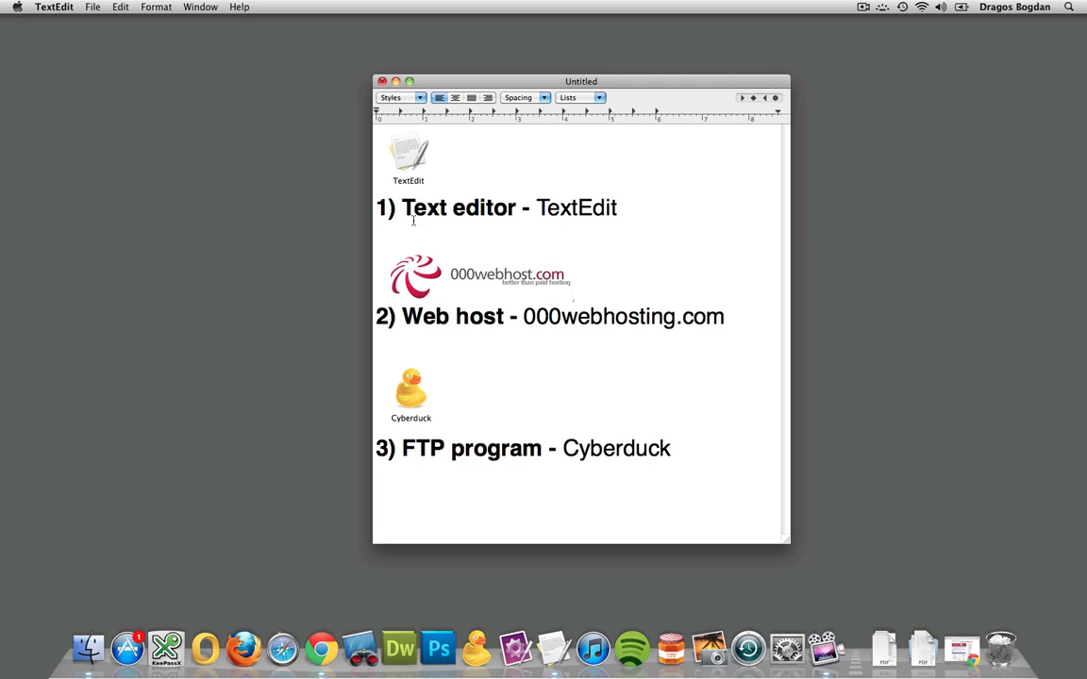
left_click(377, 502)
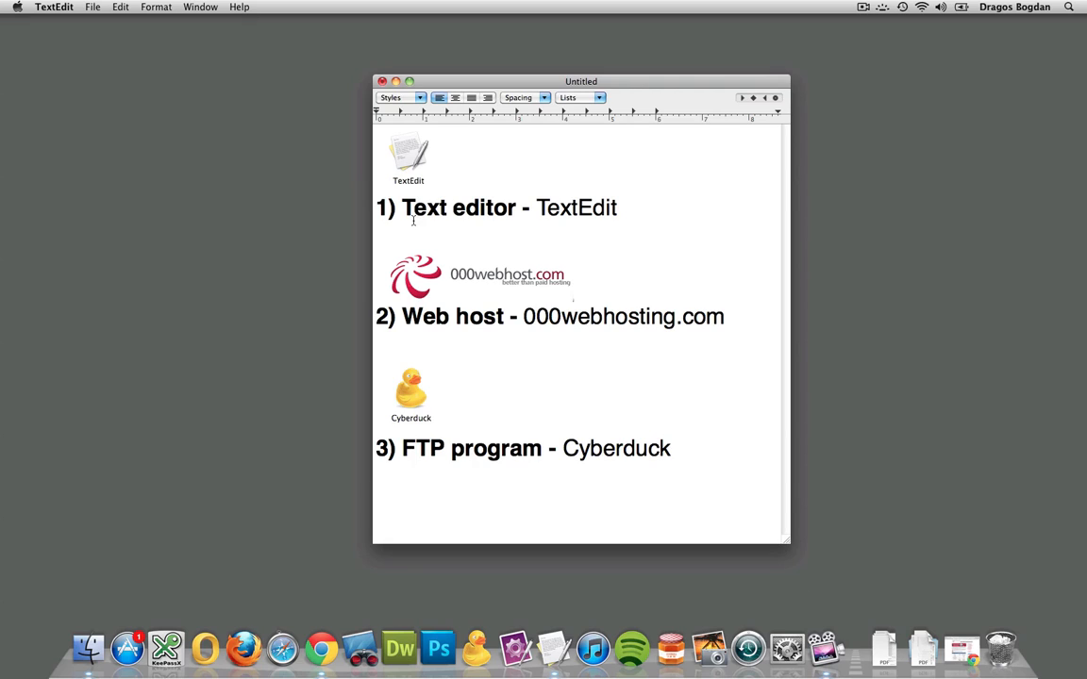
left_click(376, 501)
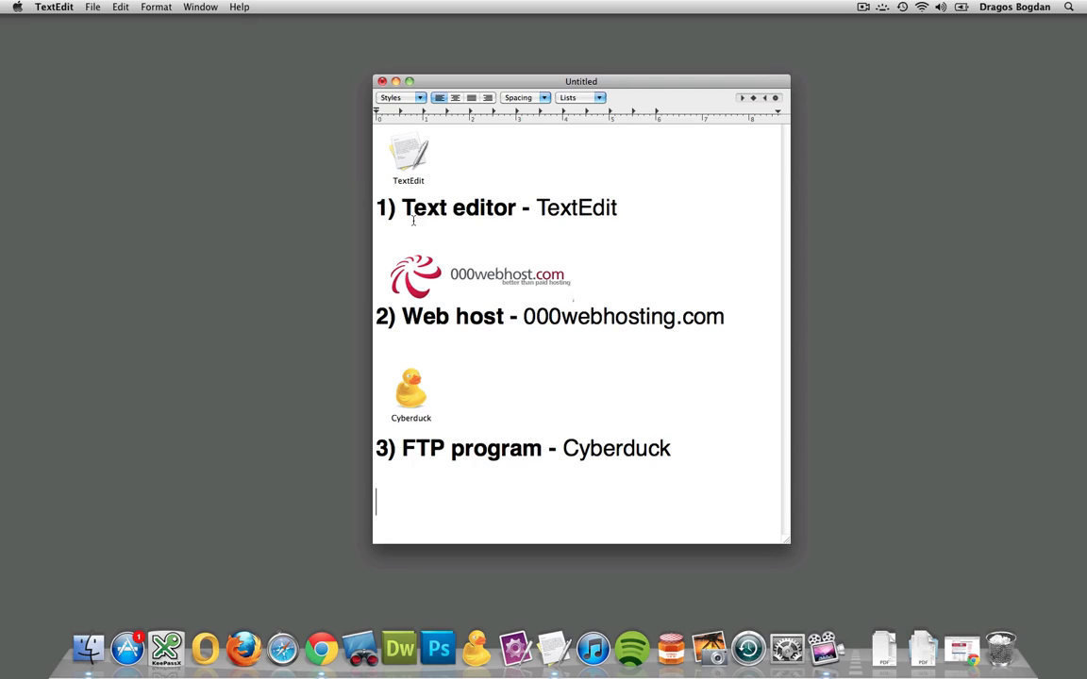
mouse_move(452, 287)
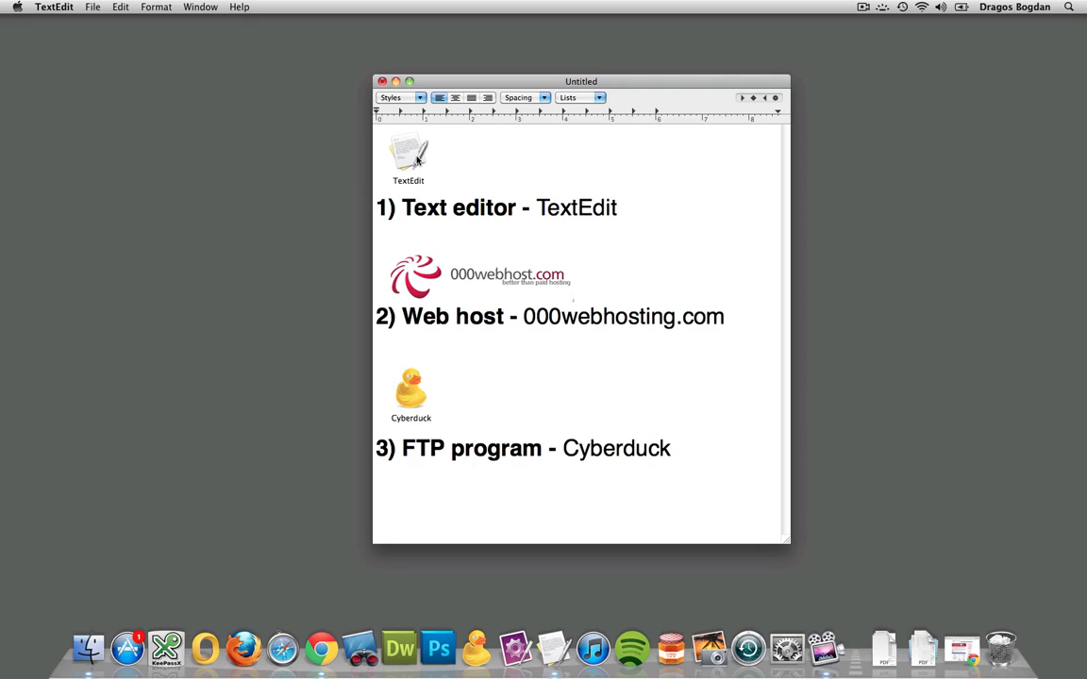
left_click(377, 502)
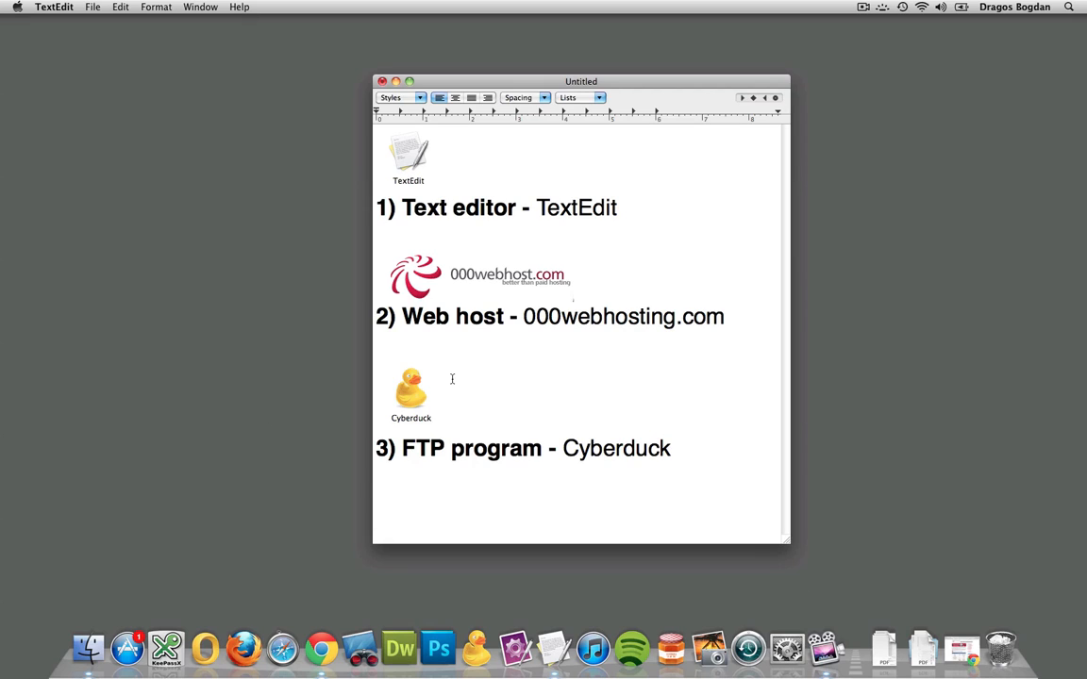
mouse_move(400, 649)
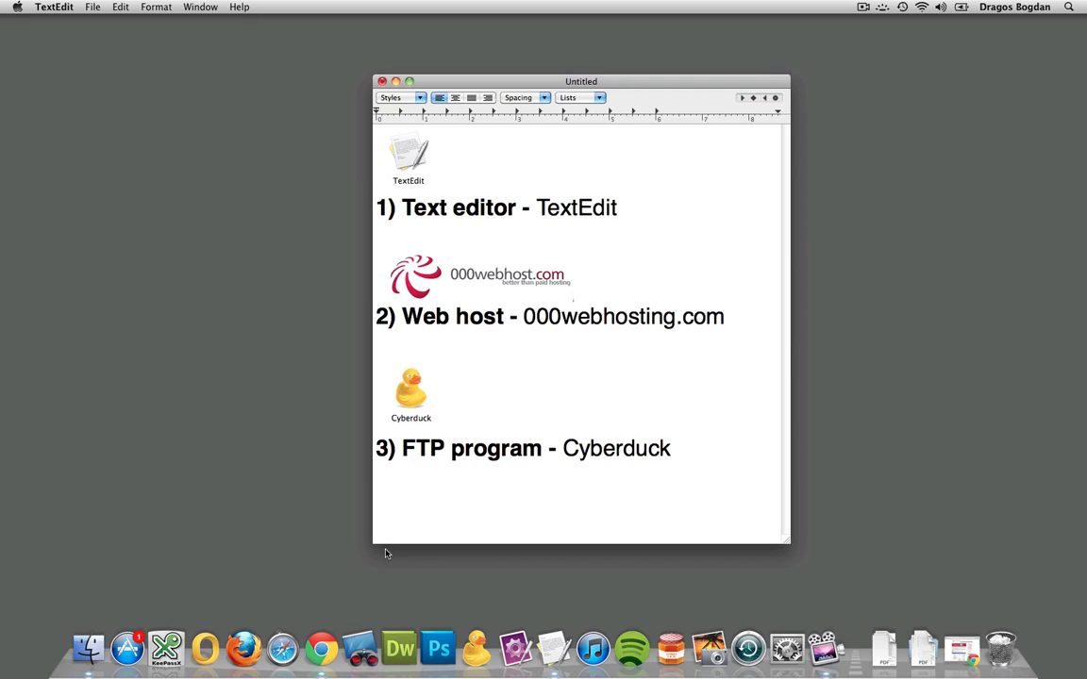
left_click(415, 492)
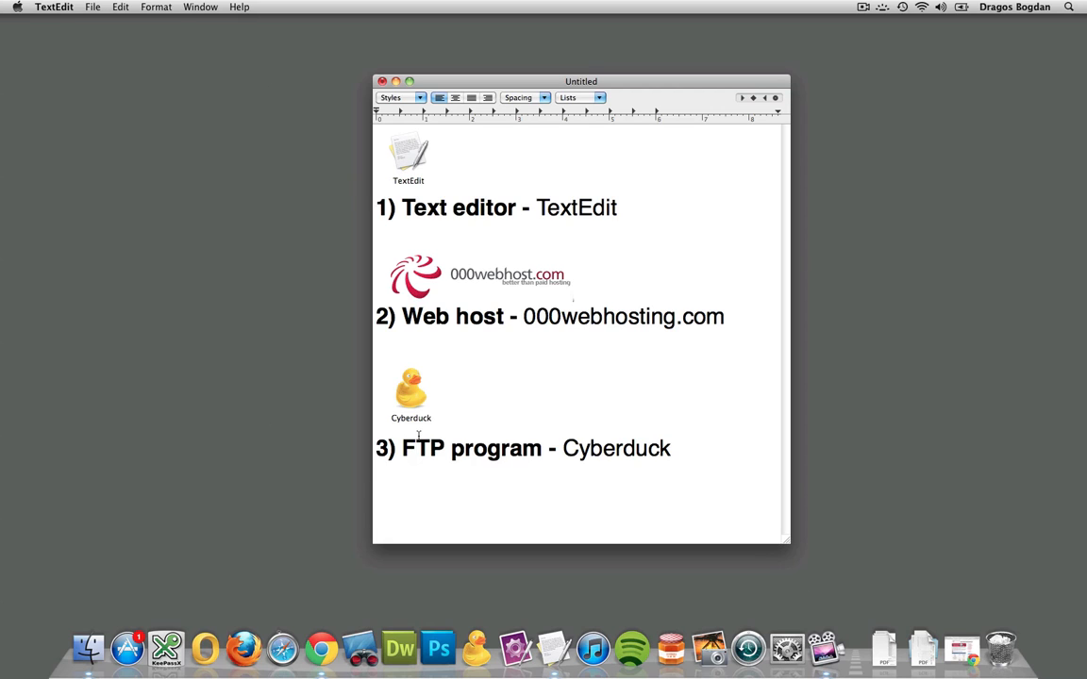
mouse_move(961, 649)
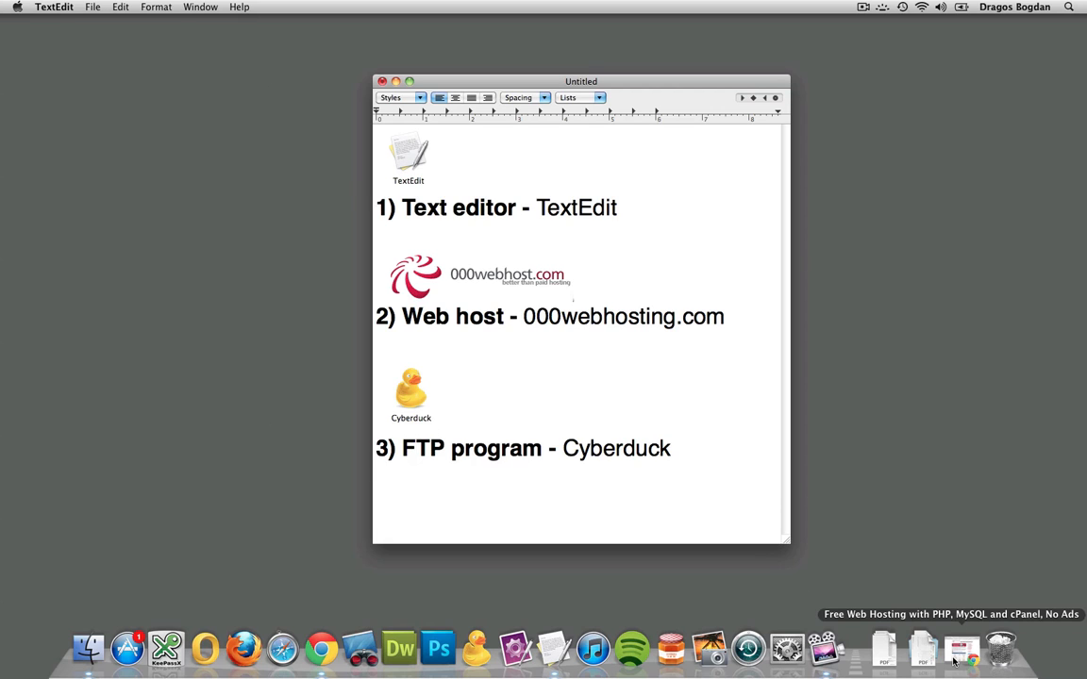
Step: Switch to Chrome and bring up the 000webhost.com free web hosting home page
left_click(321, 649)
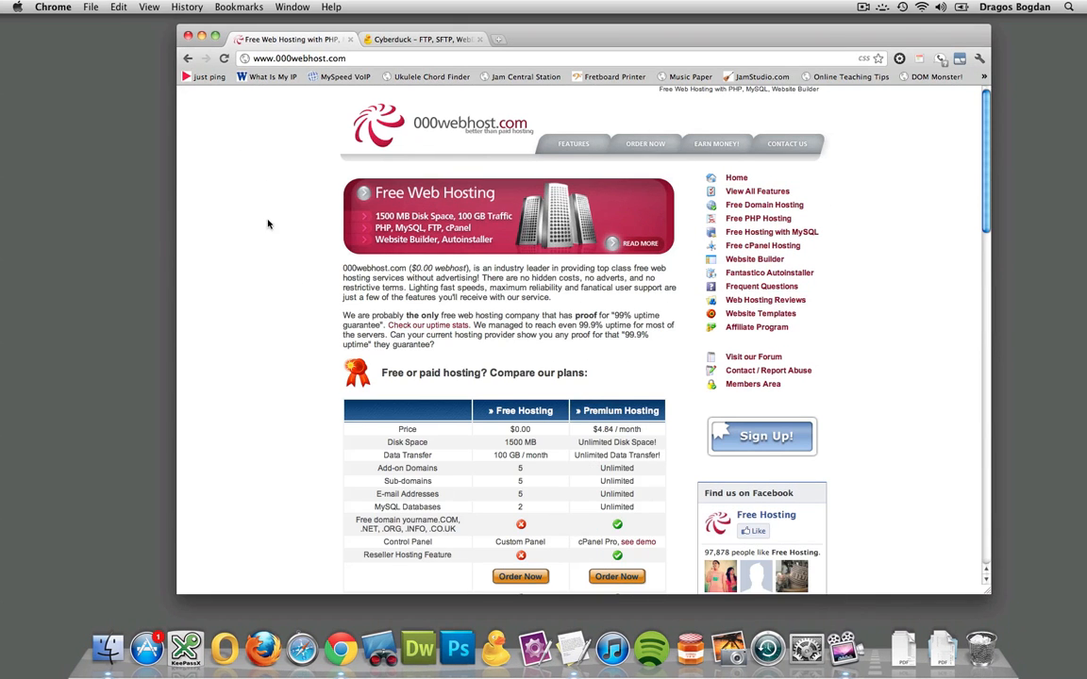
left_click(298, 56)
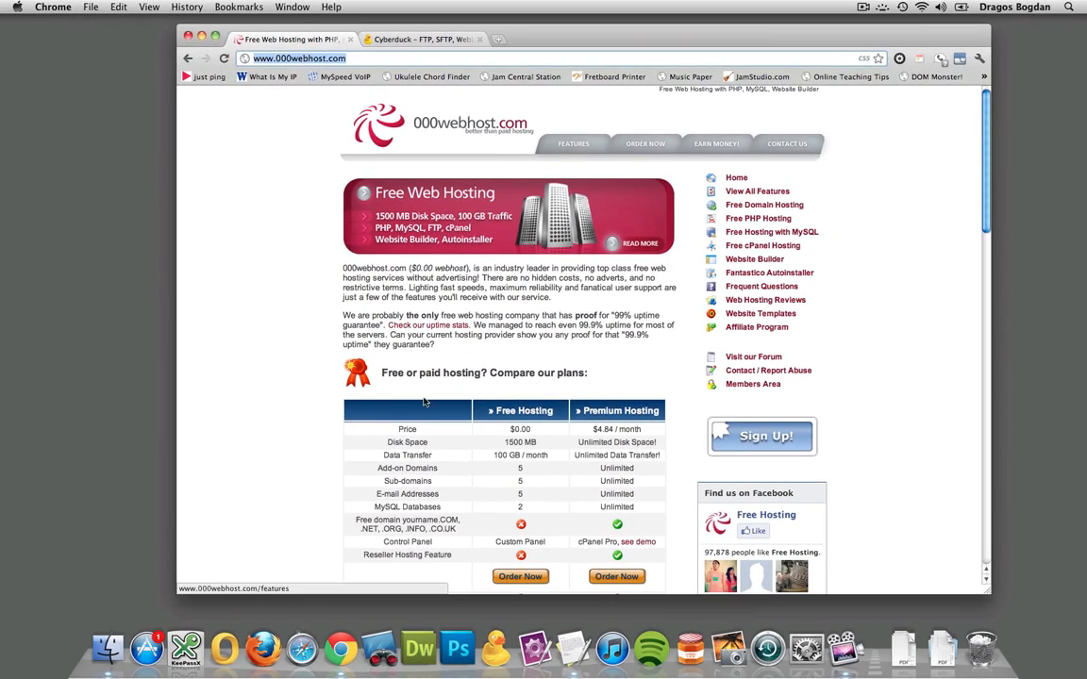
Step: Review the Free versus Premium hosting comparison and start ordering the free plan
scroll("down", 3)
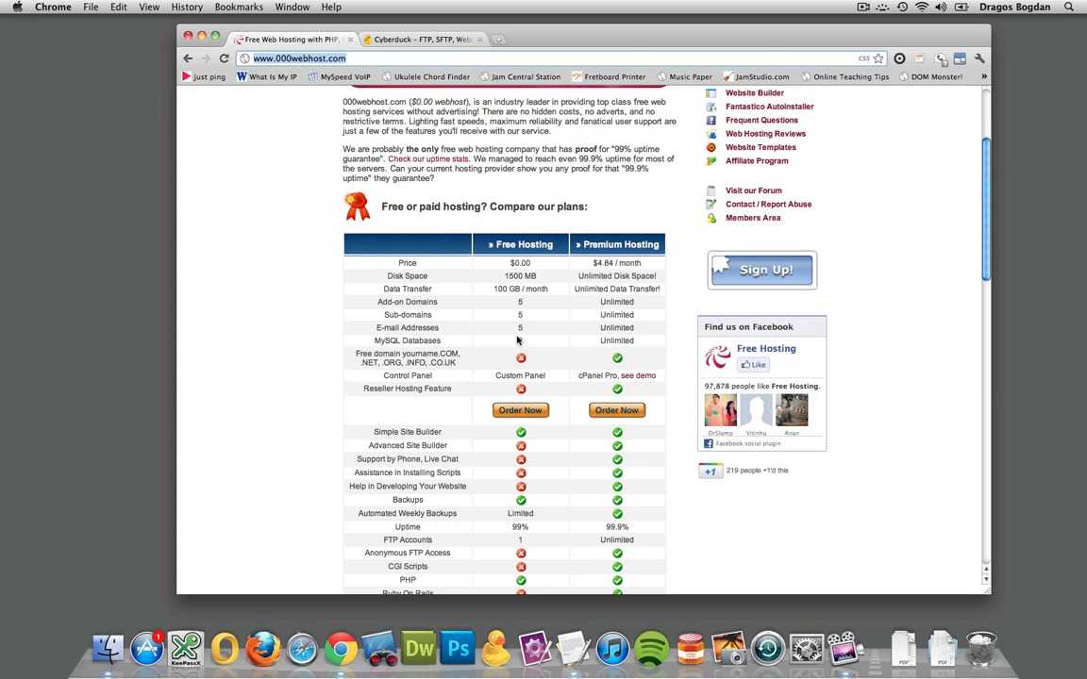
scroll("down", 3)
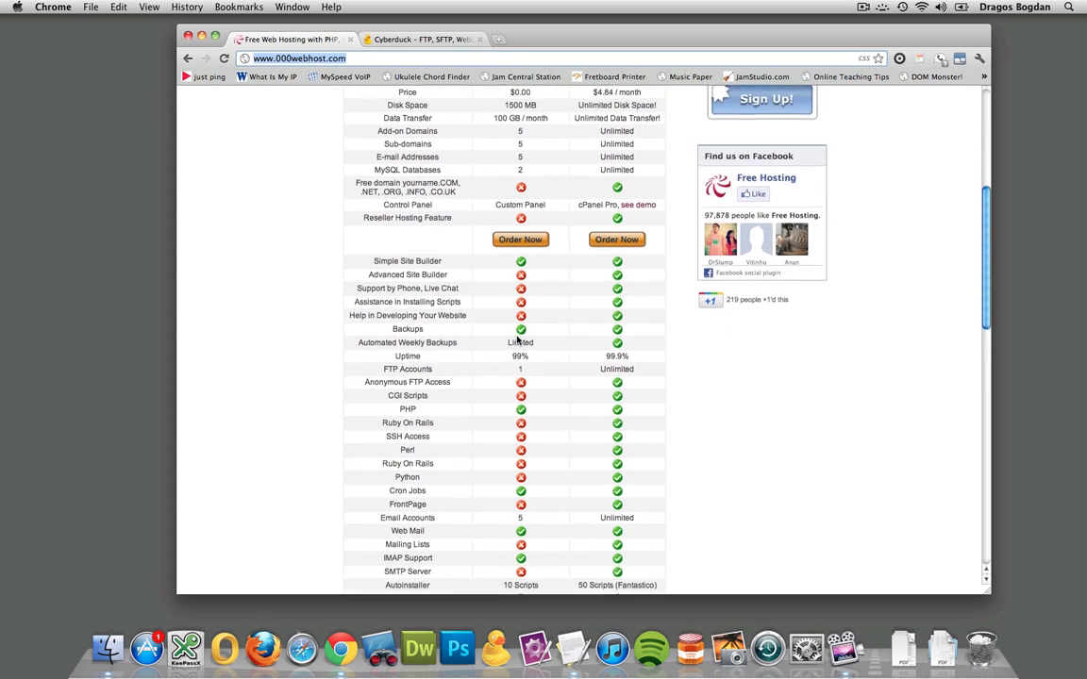
scroll("up", 3)
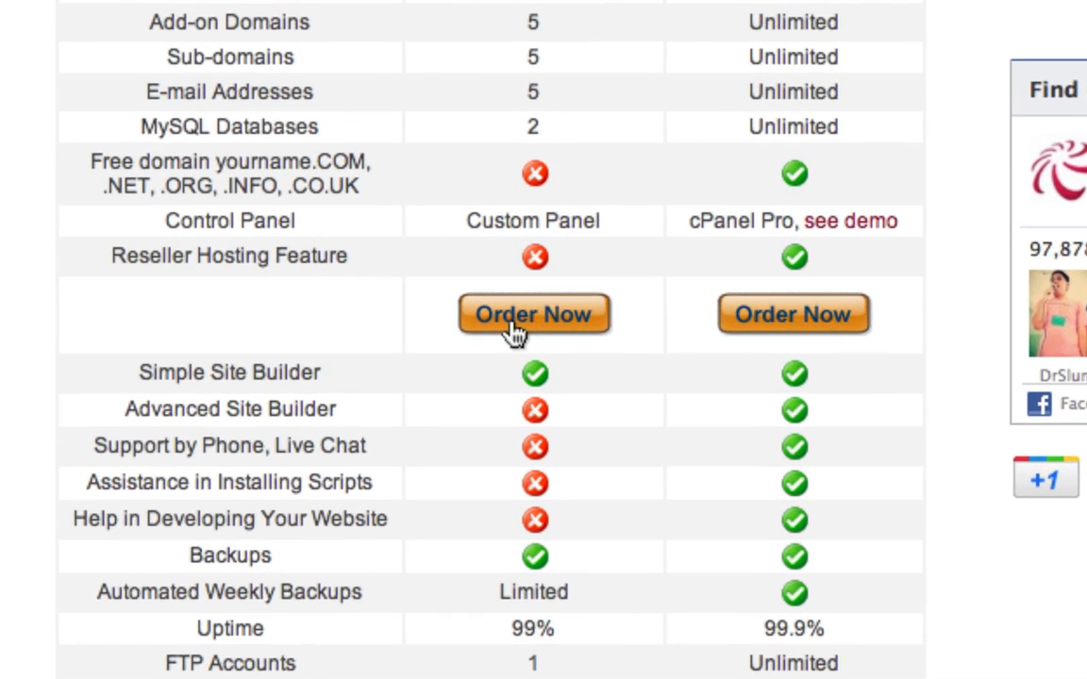
mouse_move(517, 330)
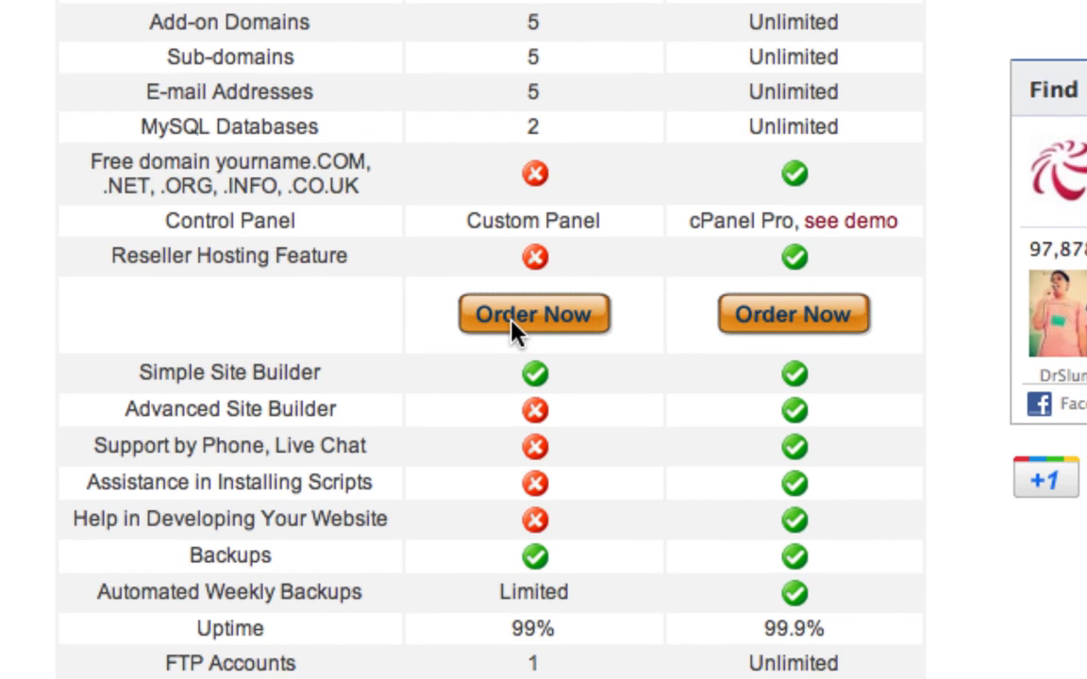
left_click(534, 314)
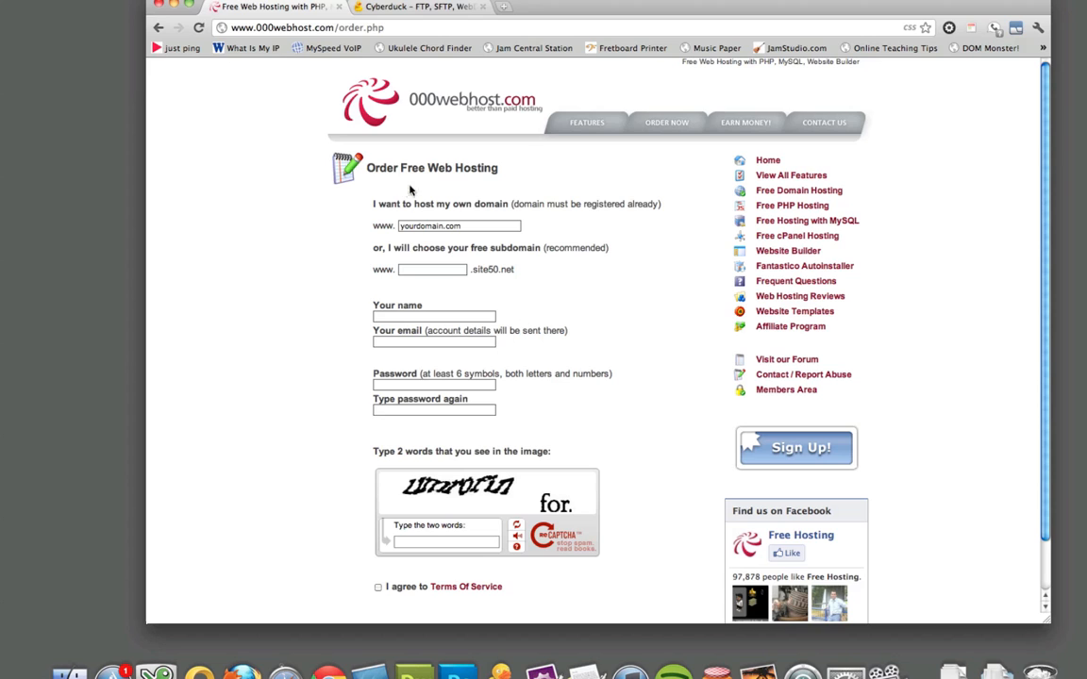
Step: Enter 'dragos' as the free site50.net subdomain and move on to the Your name field
scroll("down", 3)
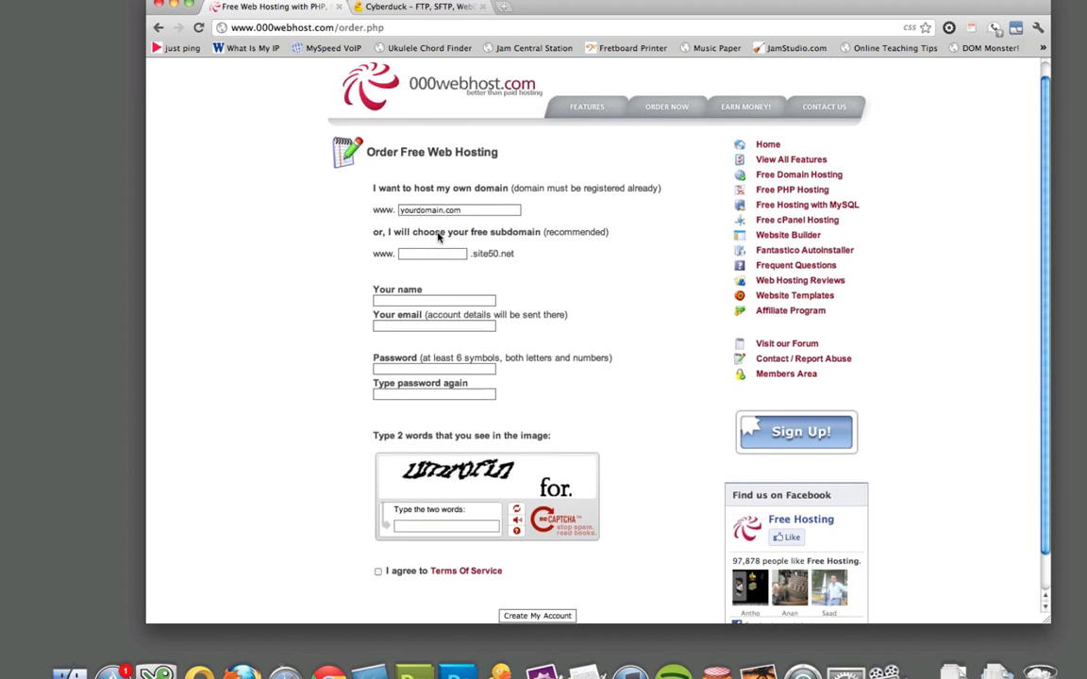
scroll("down", 3)
type("d")
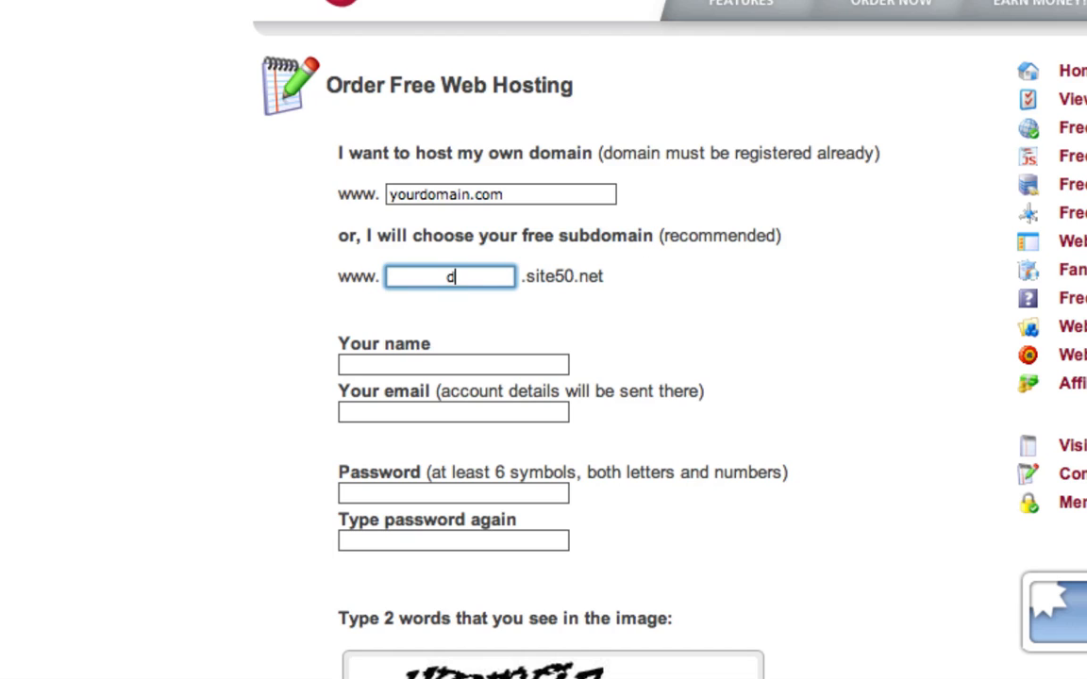
type("ragos")
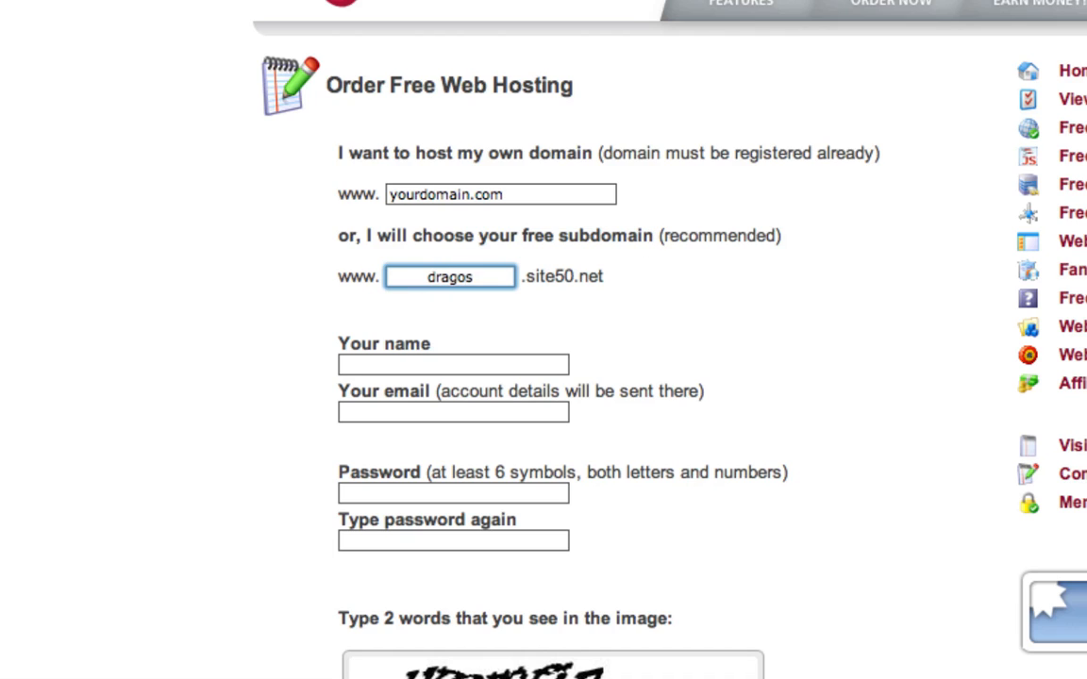
left_click(453, 364)
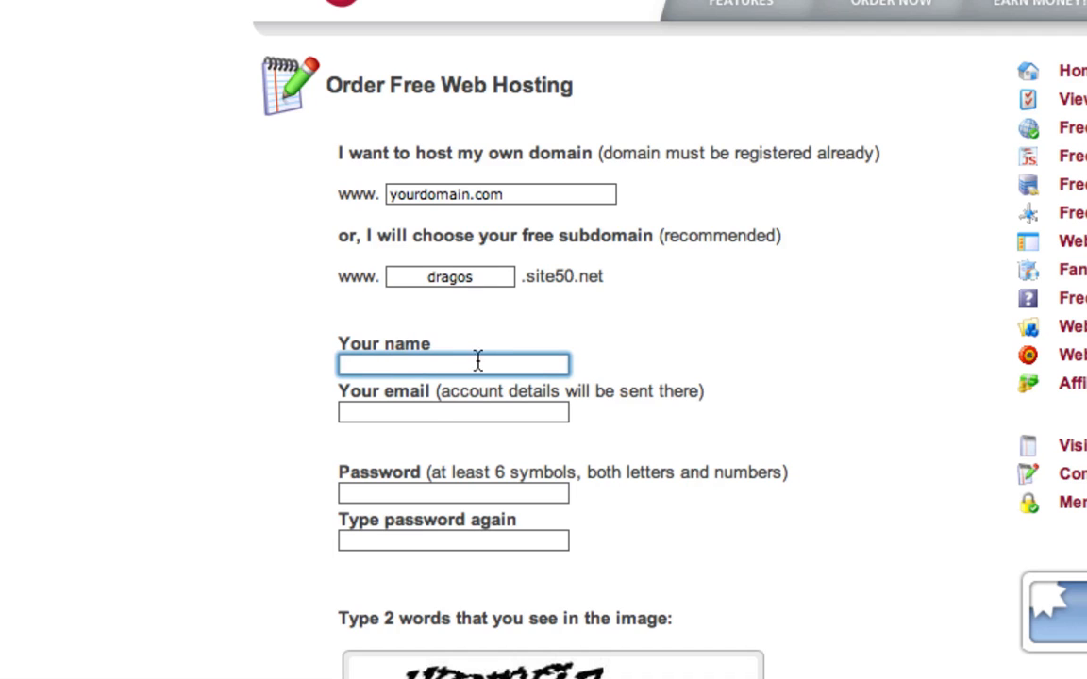
scroll("down", 3)
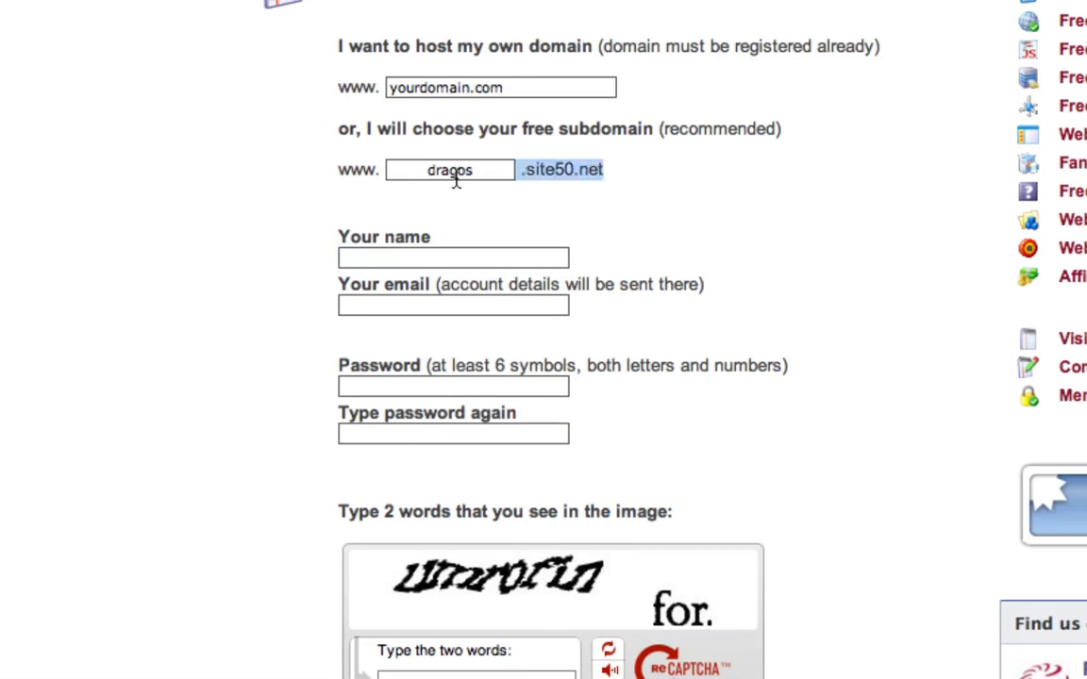
scroll("up", 3)
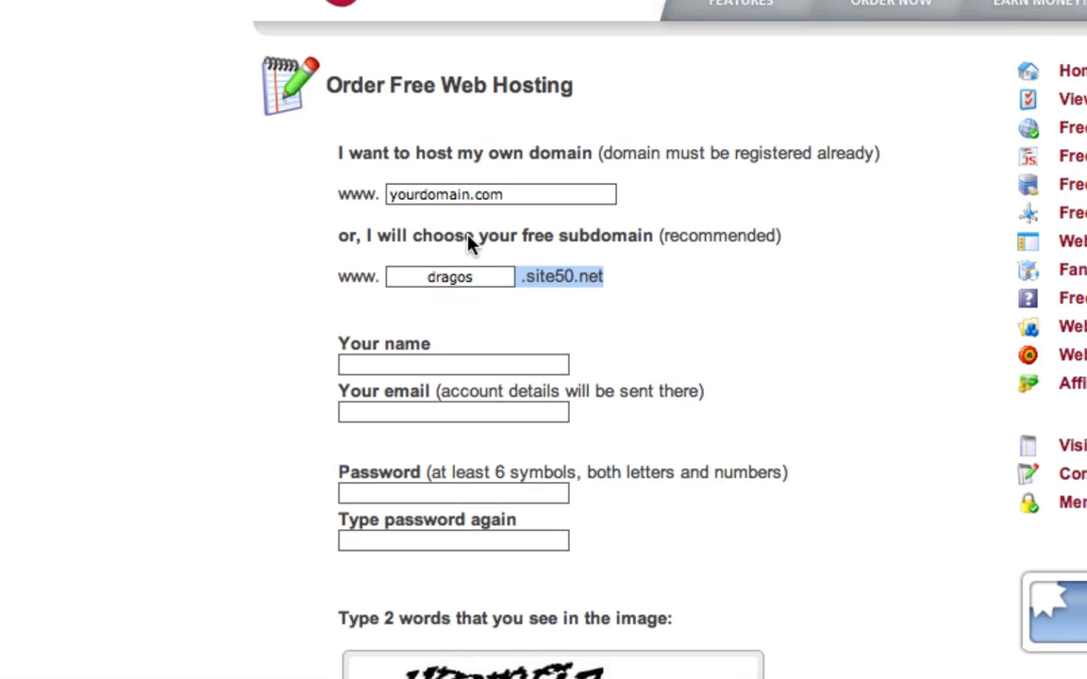
mouse_move(351, 272)
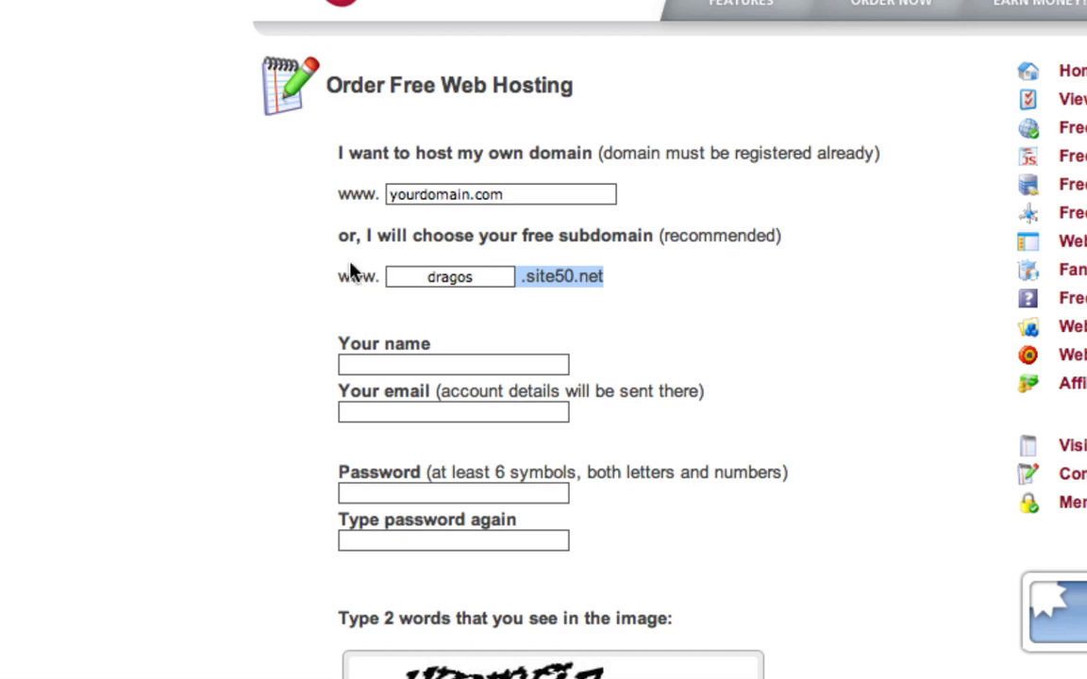
mouse_move(385, 290)
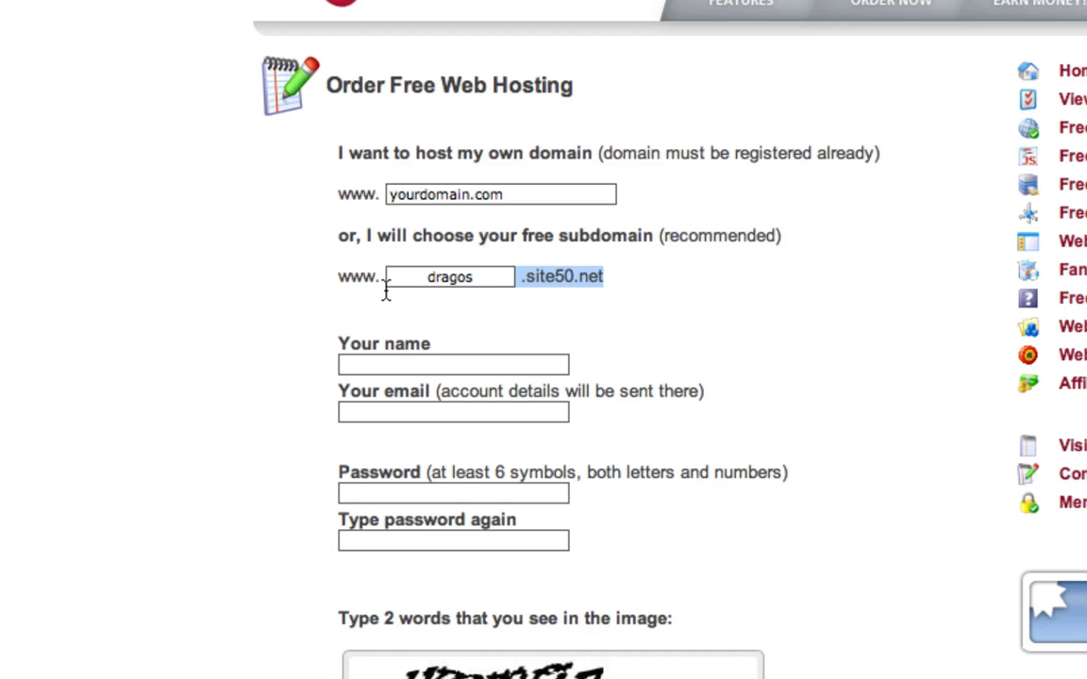
left_click(449, 276)
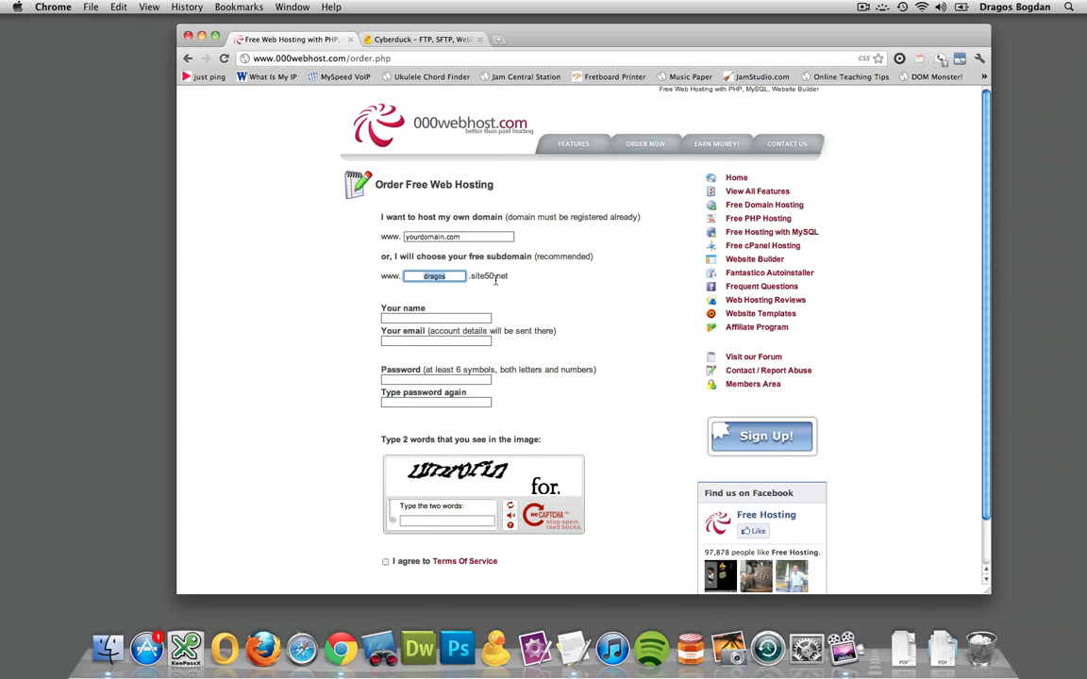
mouse_move(267, 317)
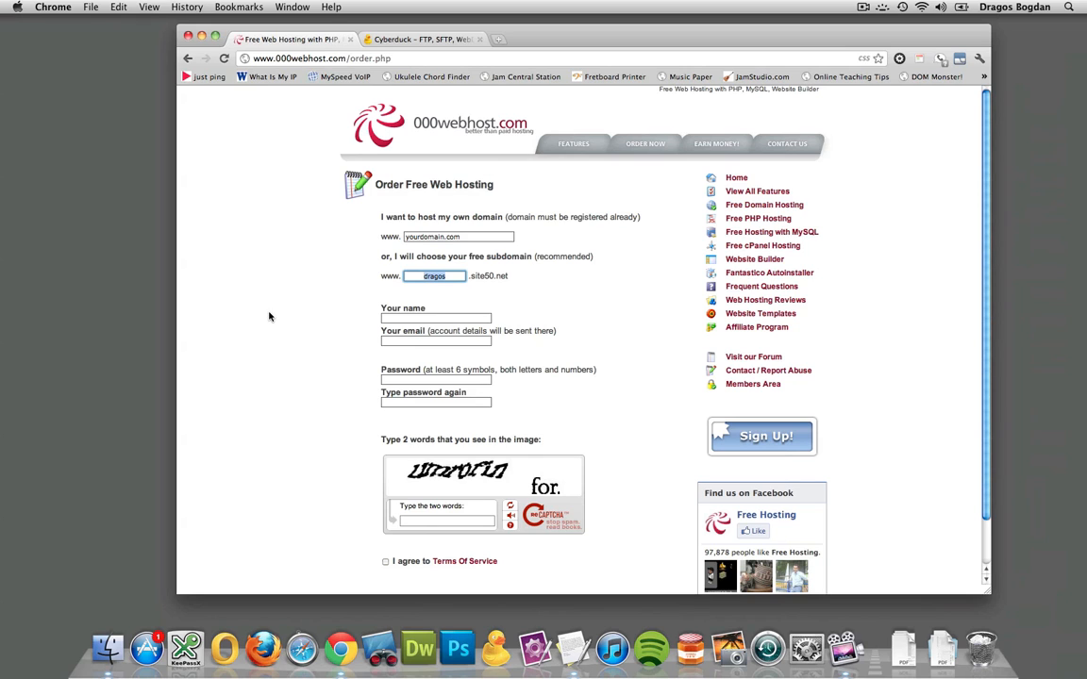
Step: Show the Cyberduck home page and its Mac and Windows download section
left_click(419, 38)
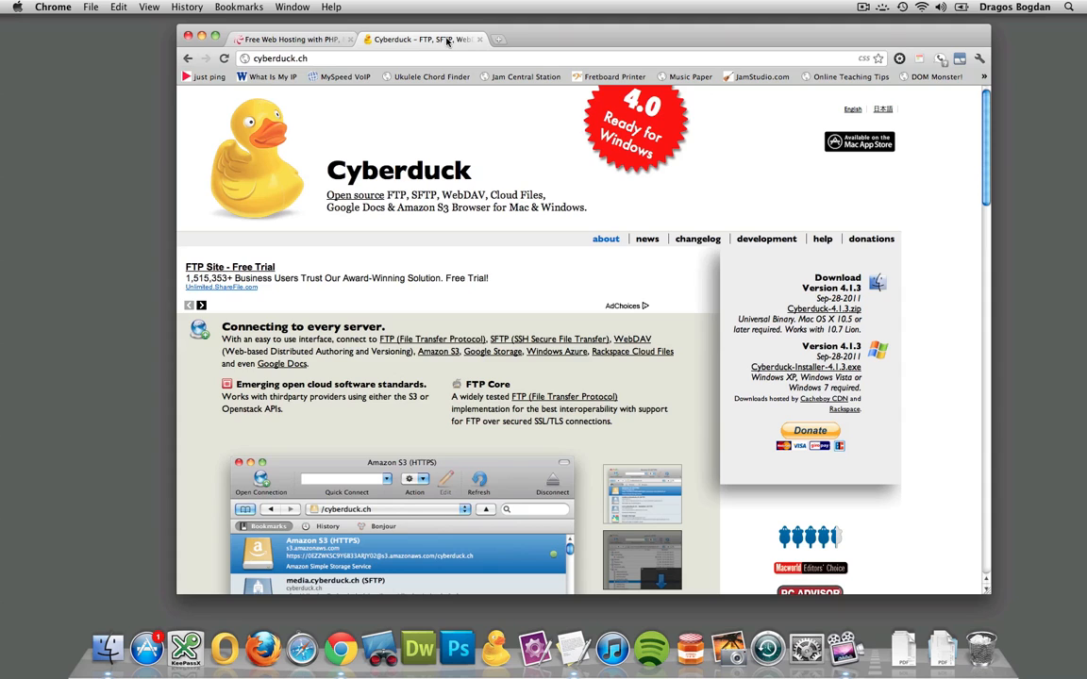
mouse_move(472, 106)
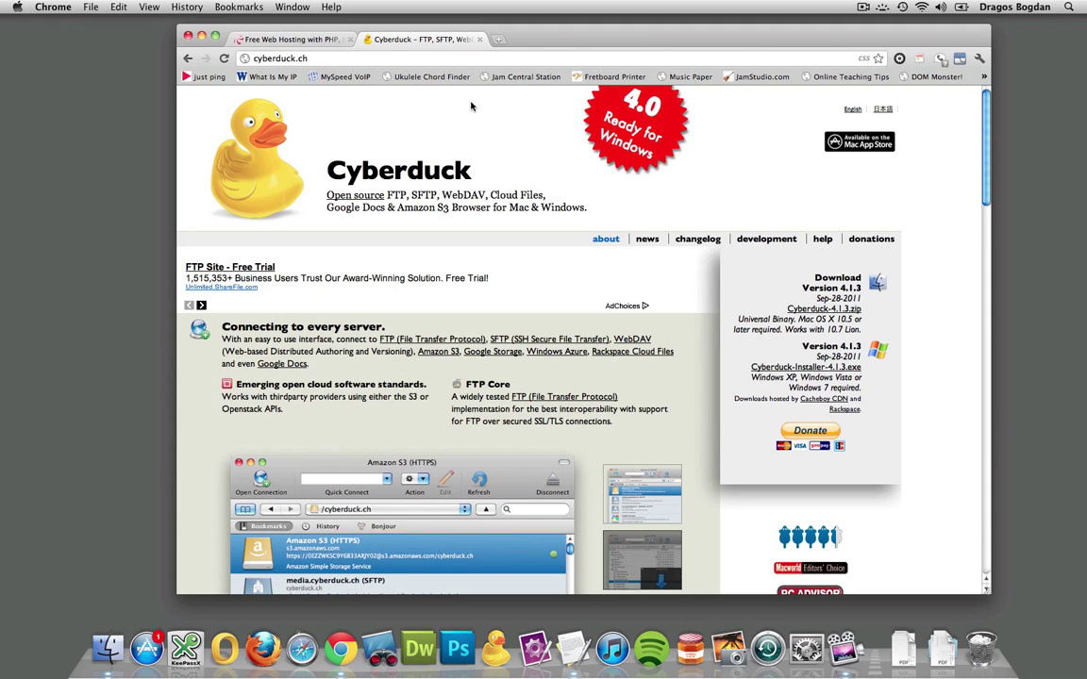
mouse_move(282, 72)
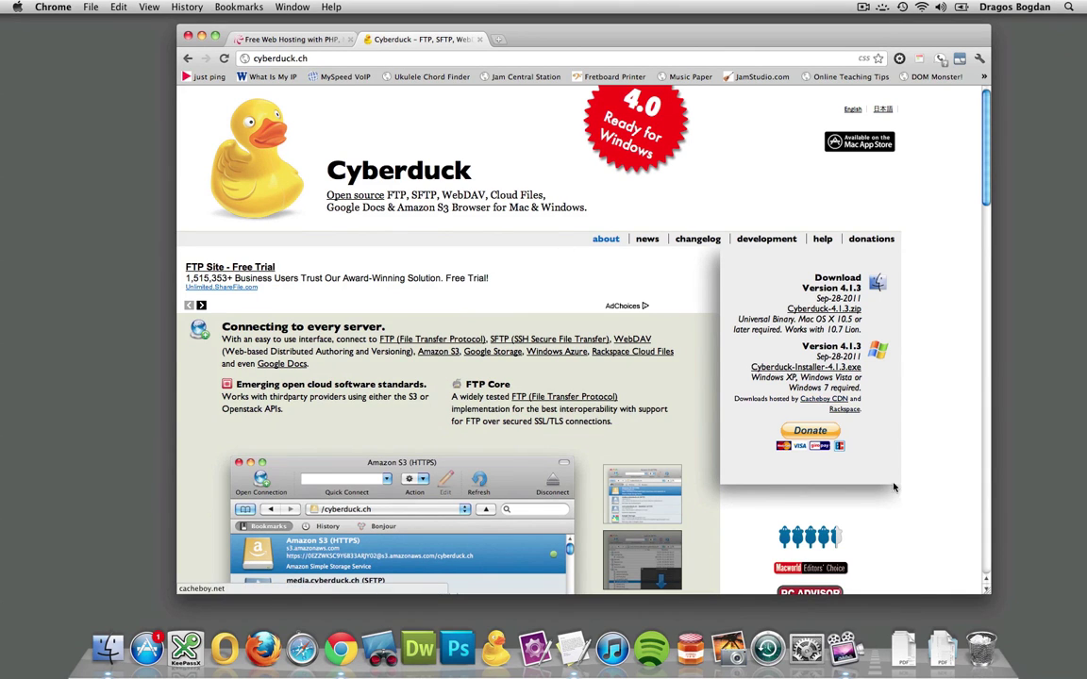
scroll("down", 3)
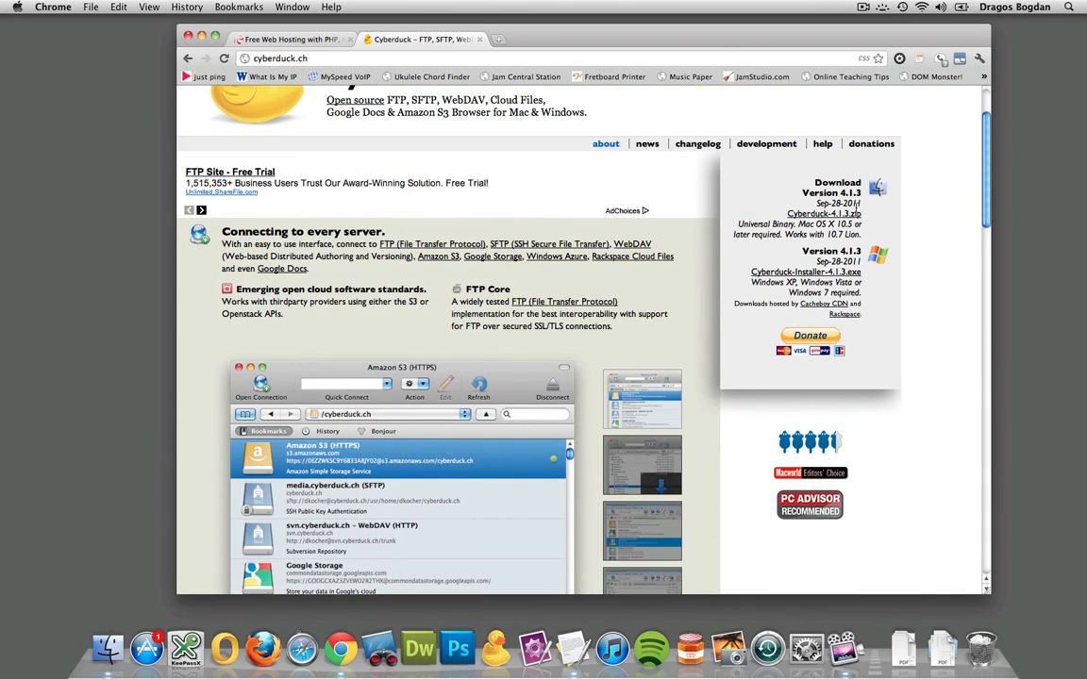
mouse_move(806, 272)
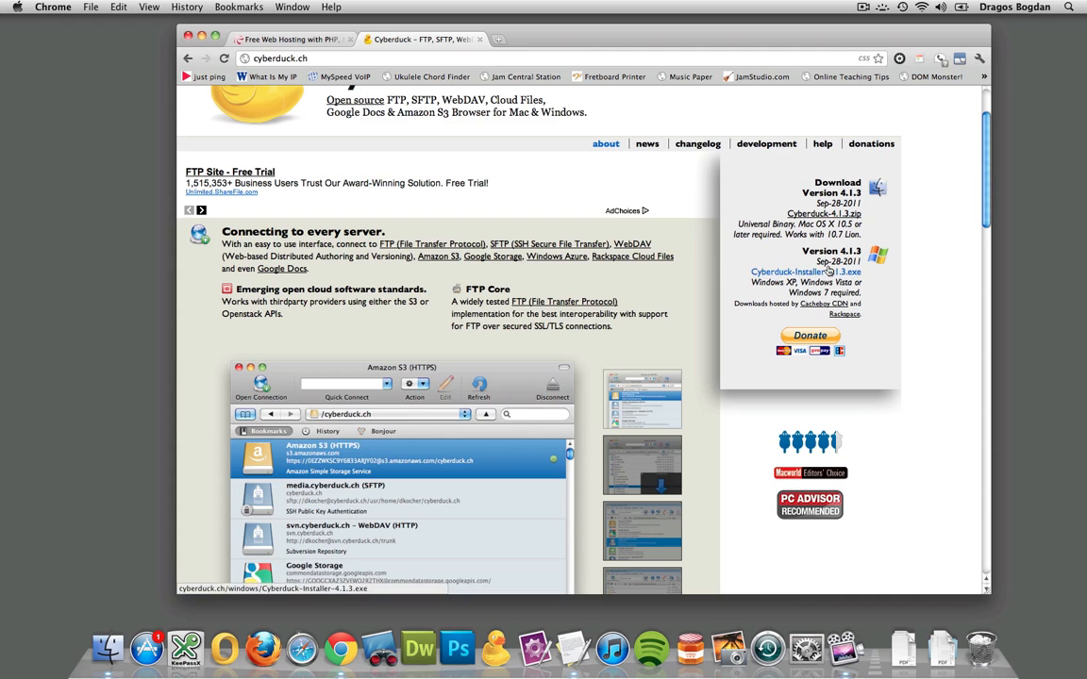
mouse_move(862, 354)
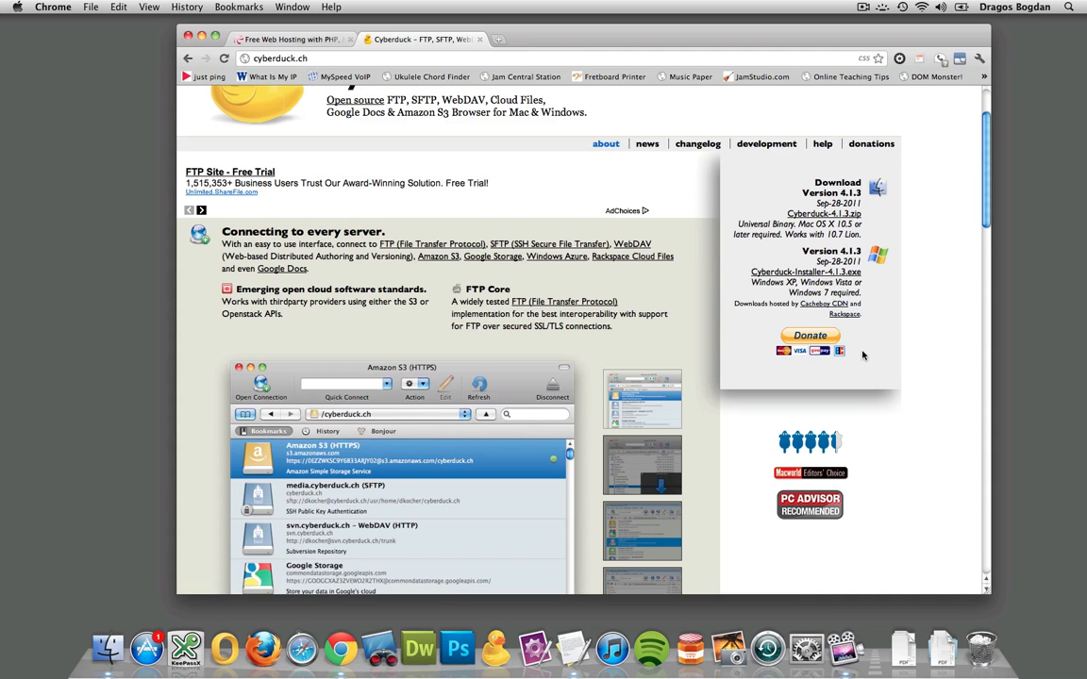
scroll("down", 3)
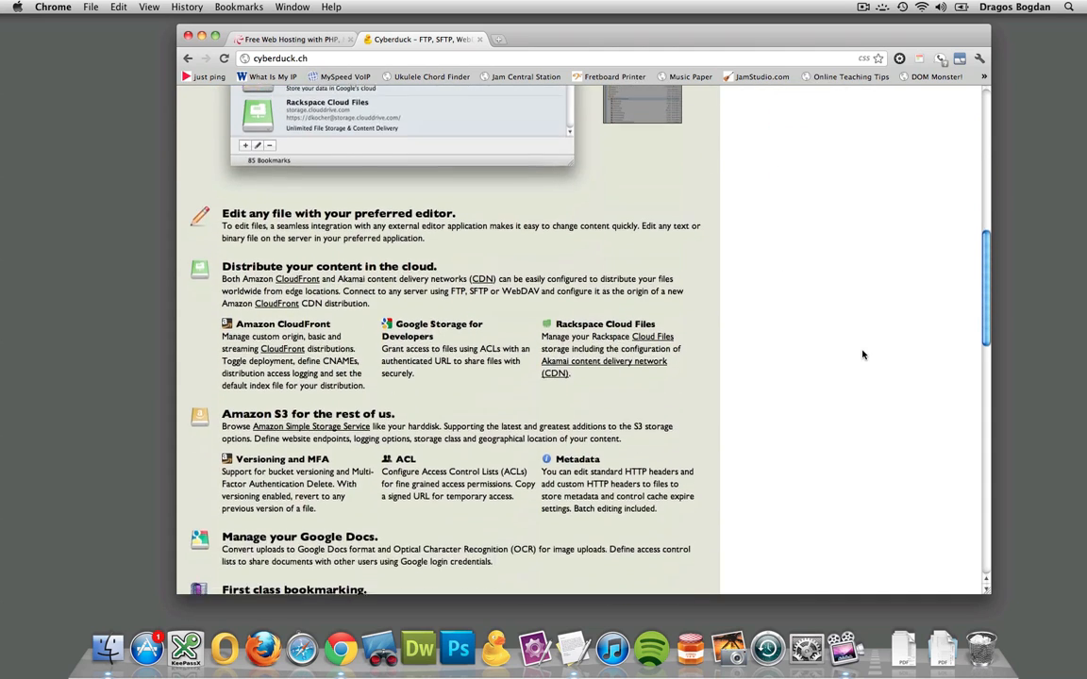
scroll("up", 3)
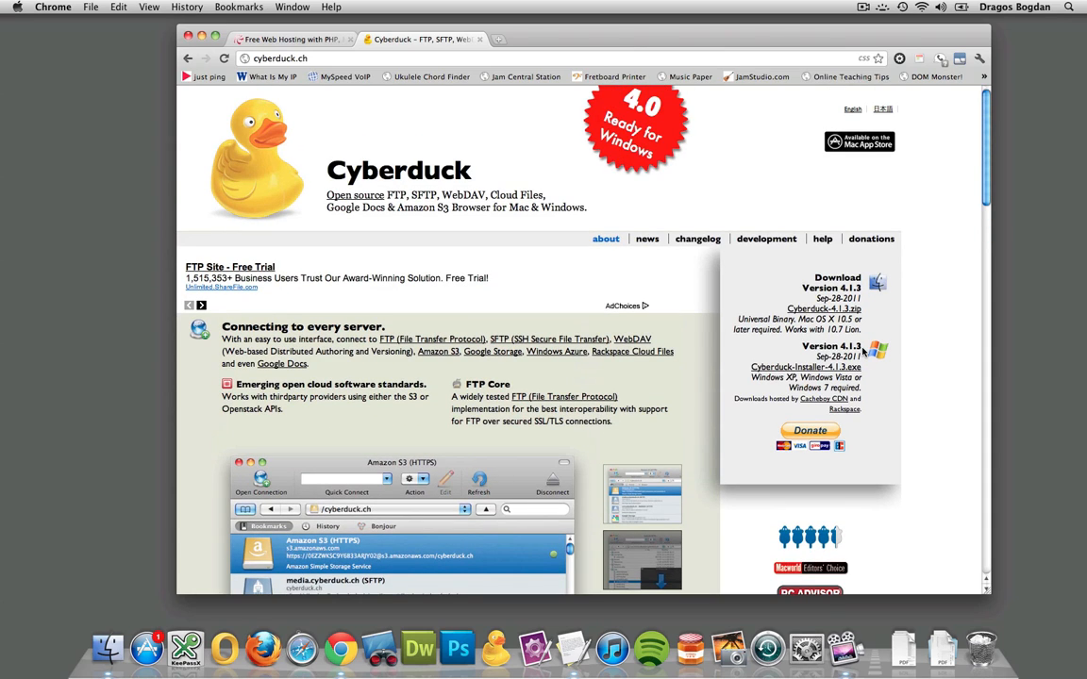
mouse_move(866, 470)
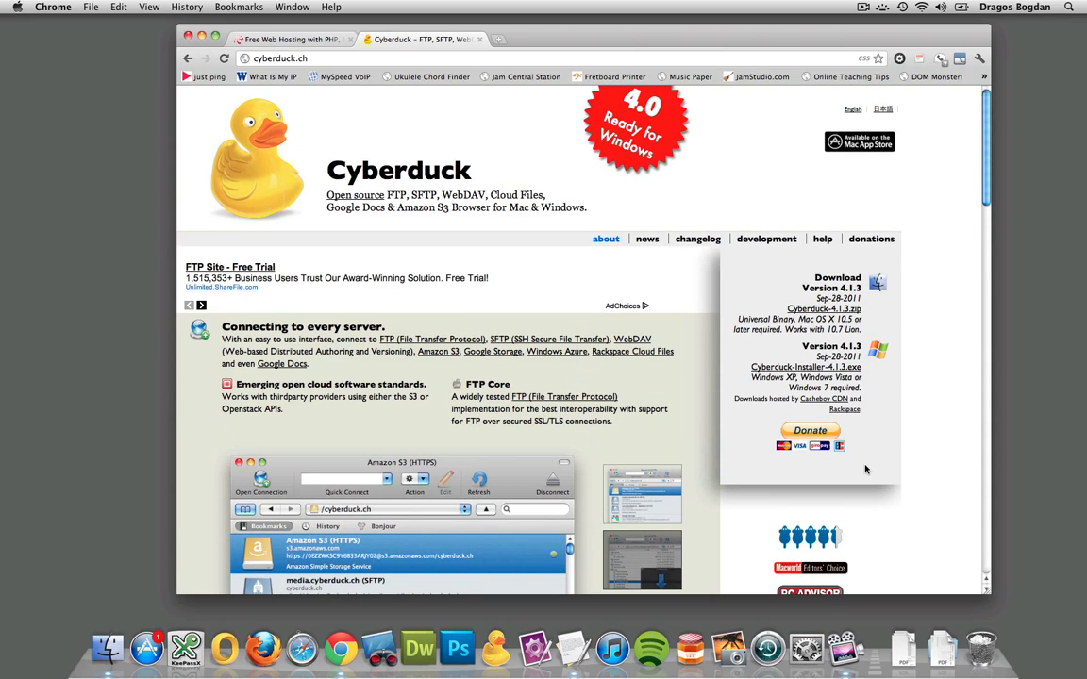